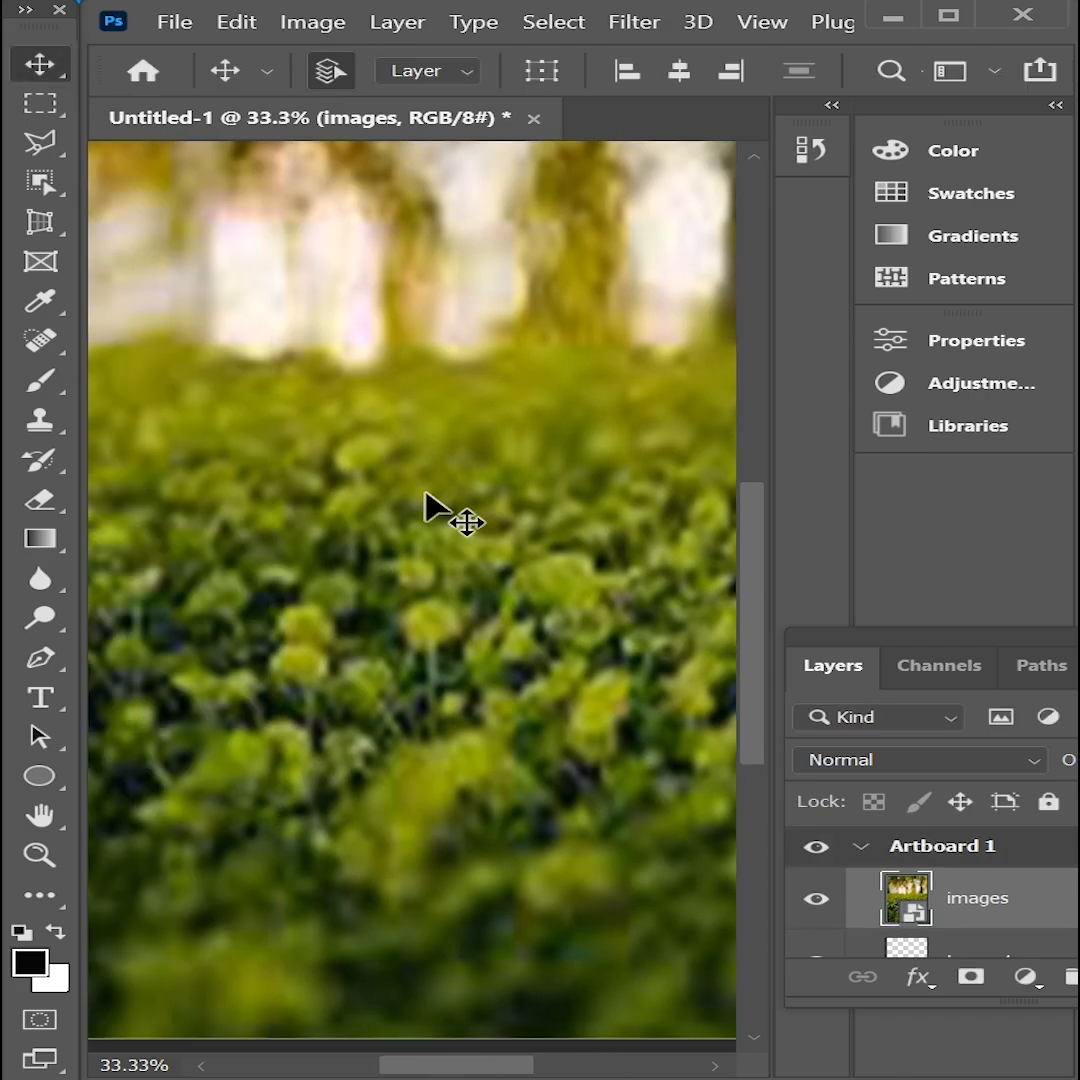
Step: Position the woman layer on the foliage, erase stray edges, and brighten her with Brightness/Contrast
left_click_drag(456, 510, 320, 464)
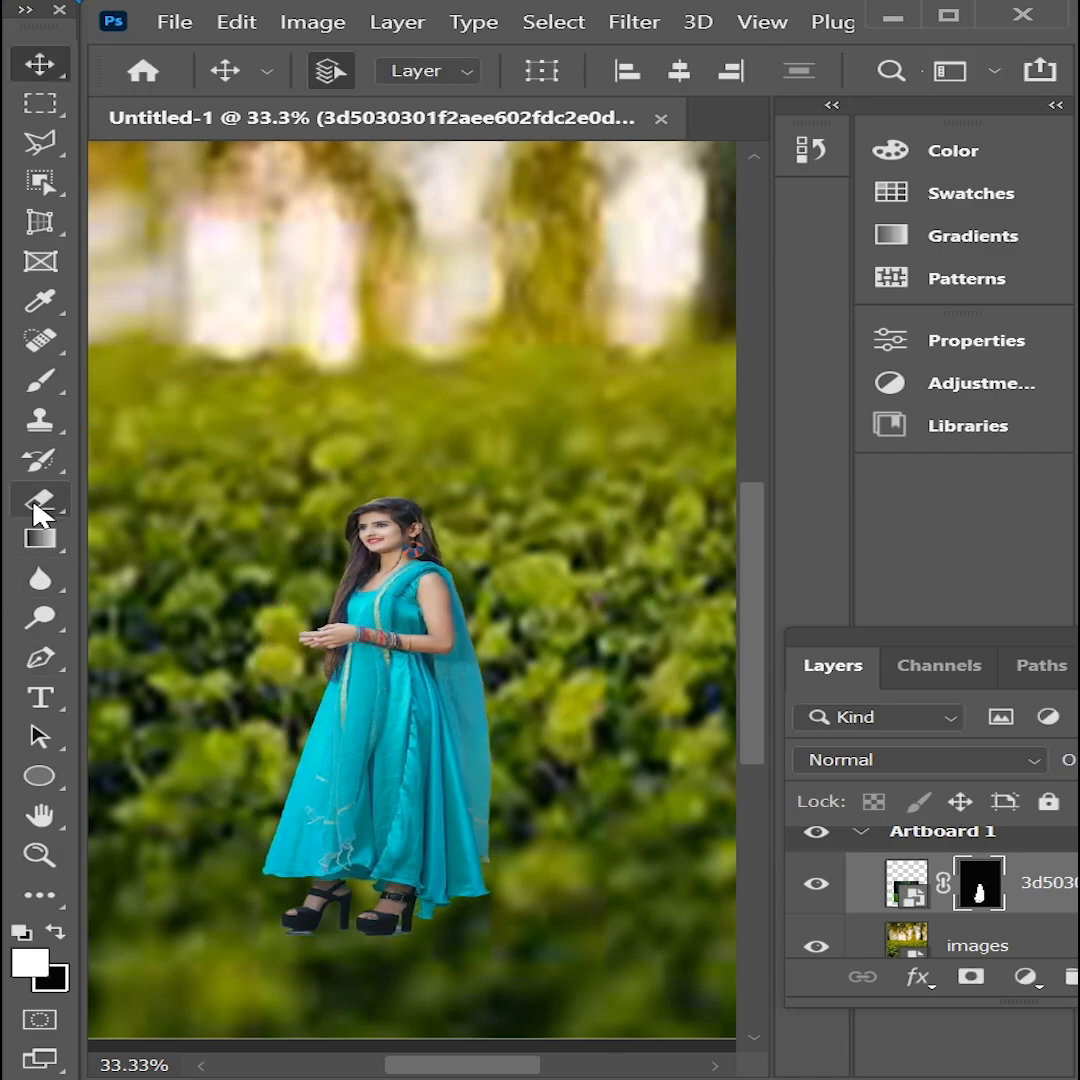
left_click(40, 496)
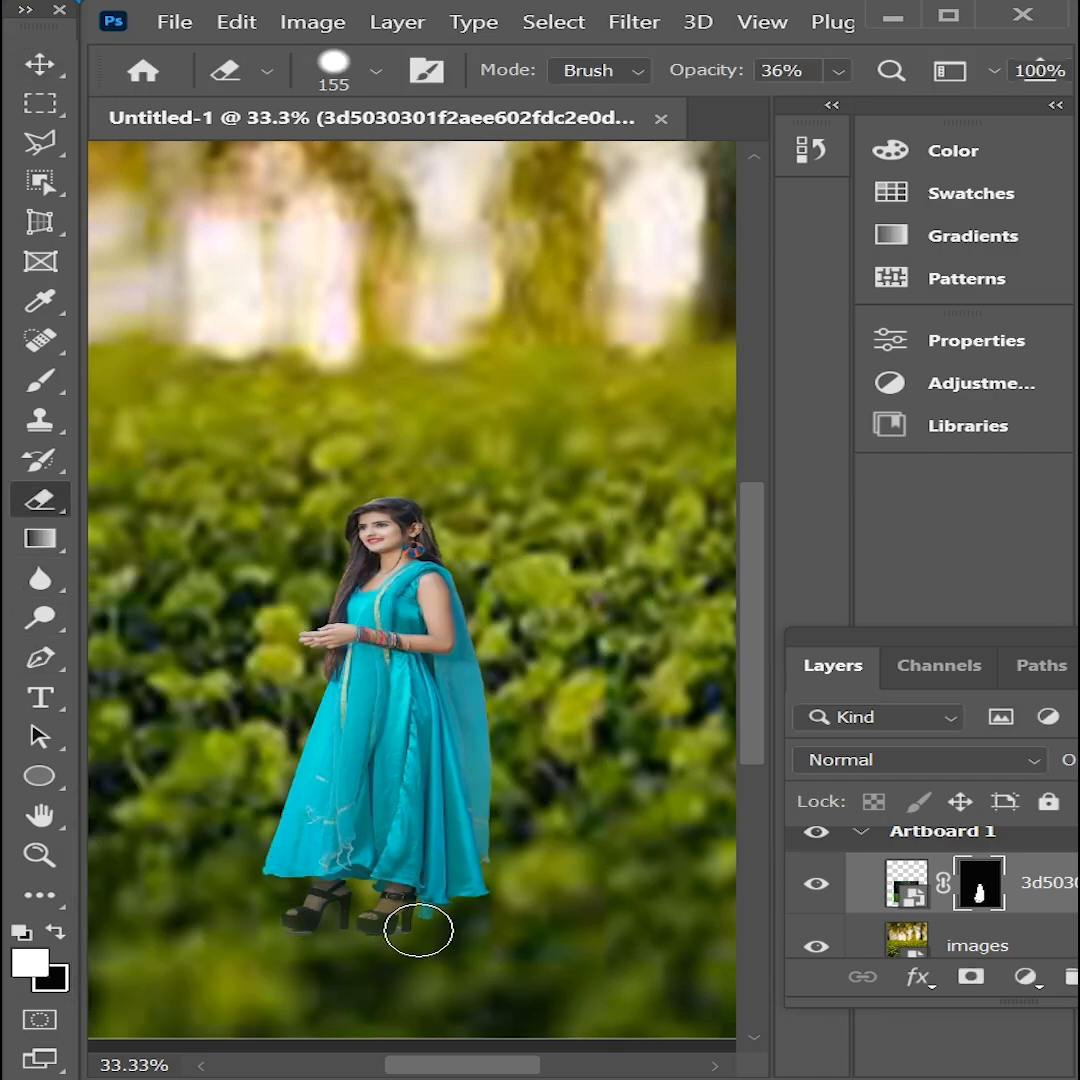
left_click(312, 22)
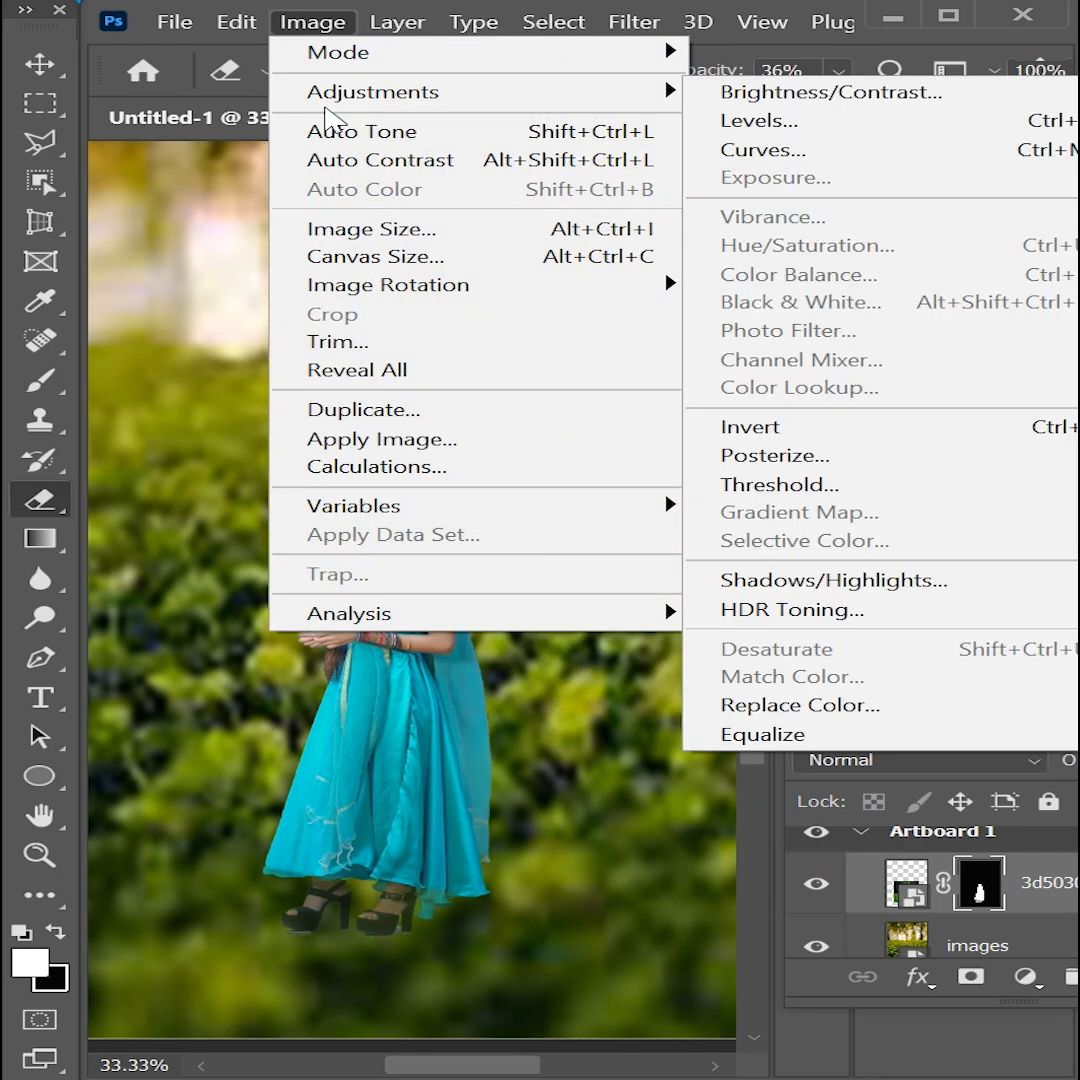
left_click(816, 92)
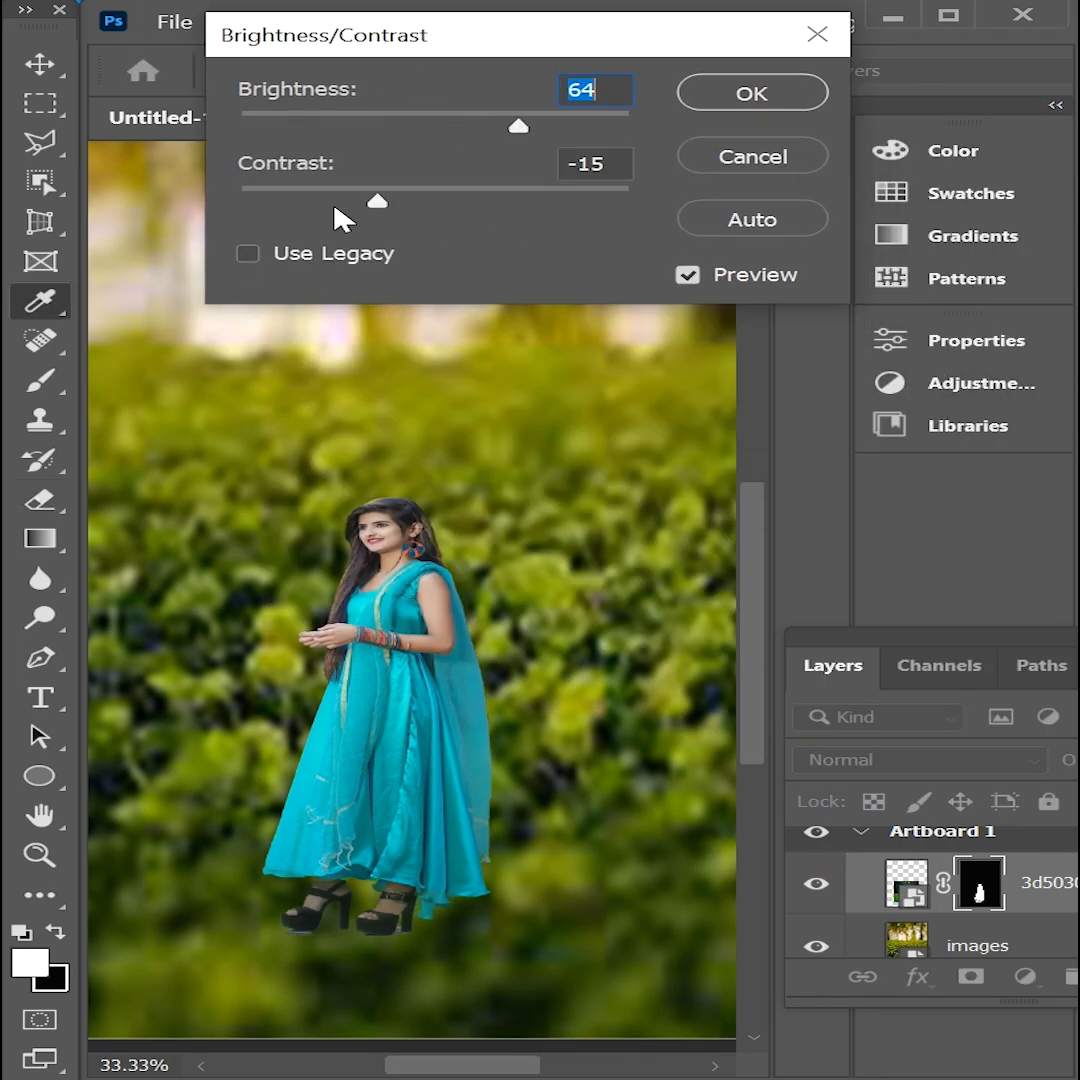
left_click(752, 92)
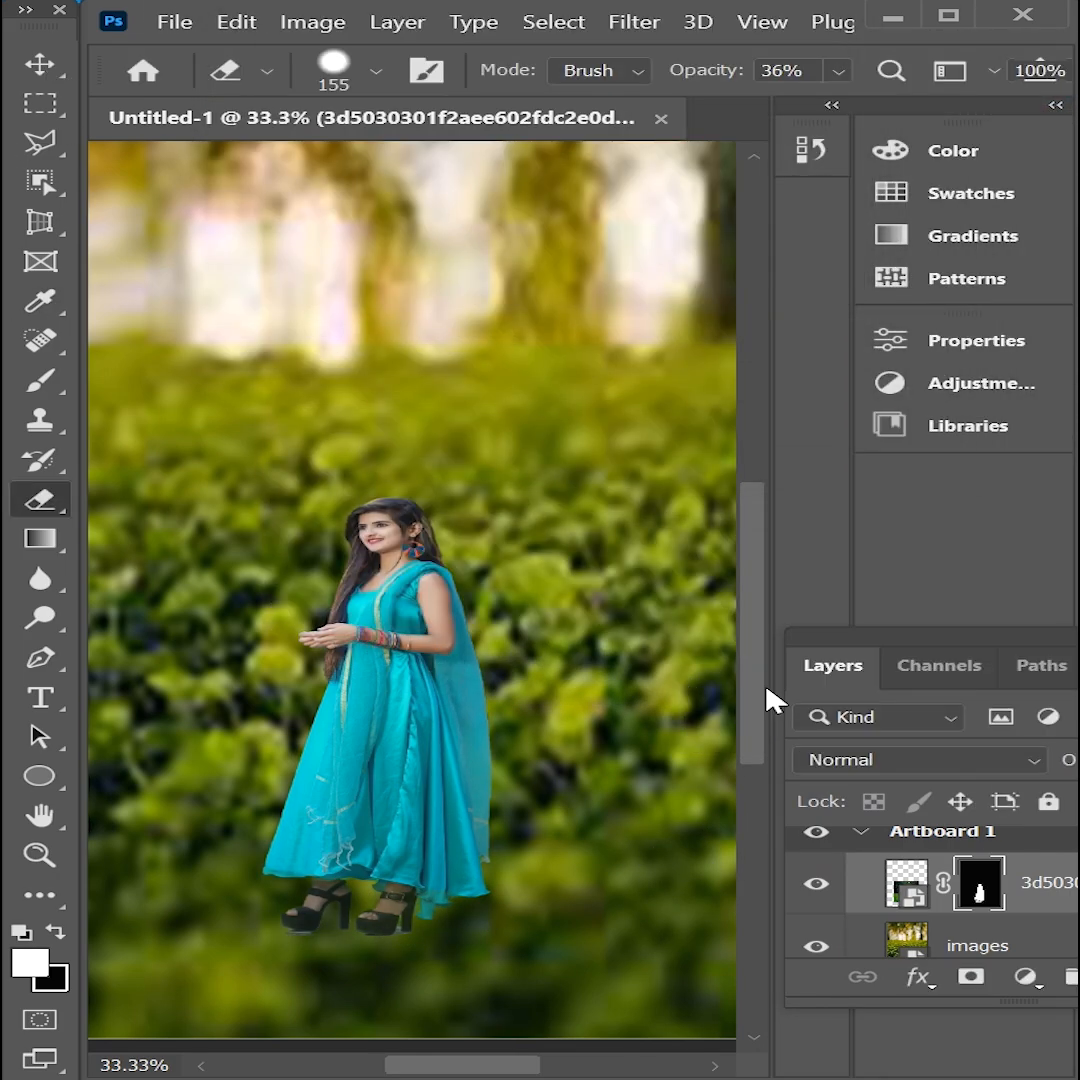
Step: Add a Brightness/Contrast adjustment layer to darken the foliage background
left_click(40, 64)
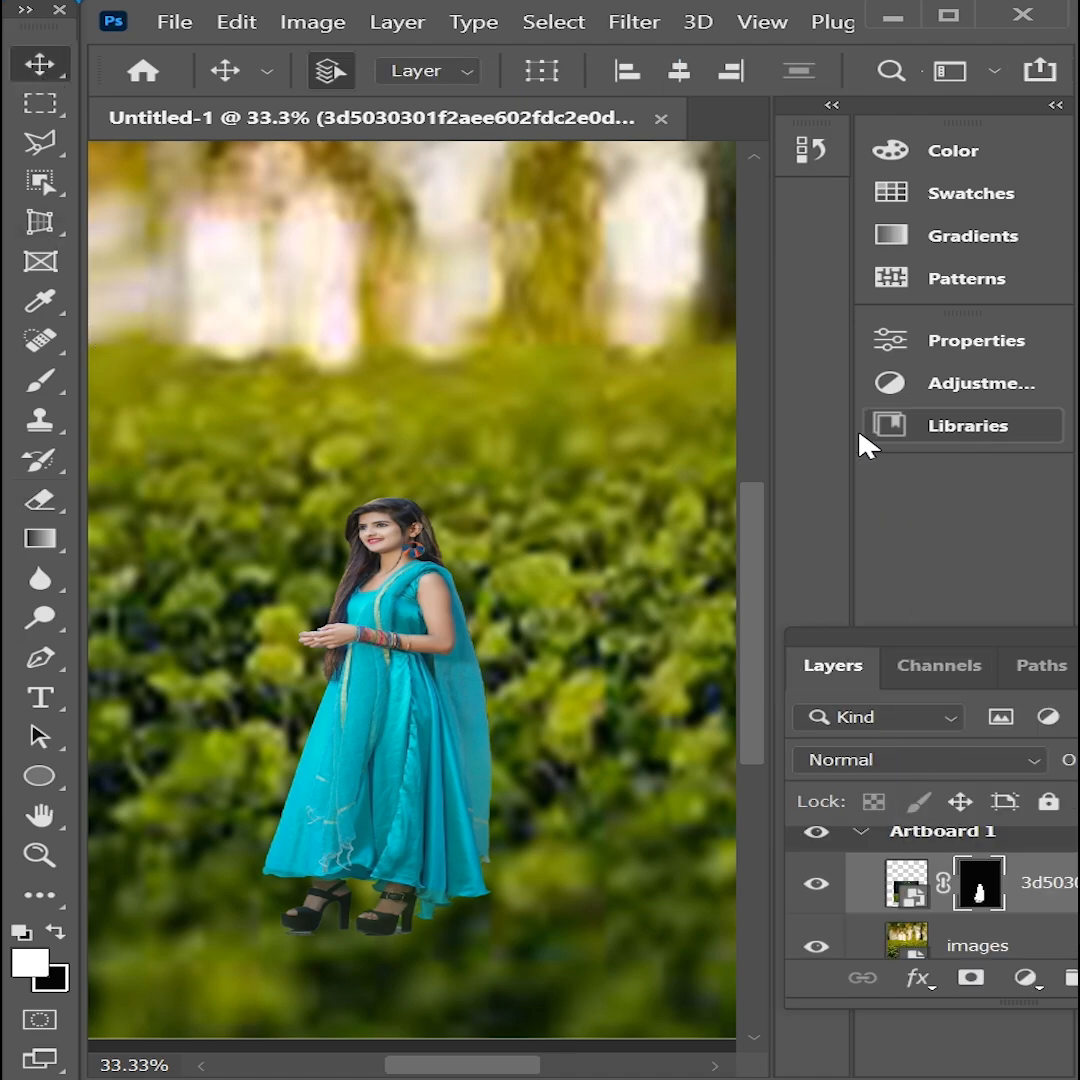
left_click(972, 384)
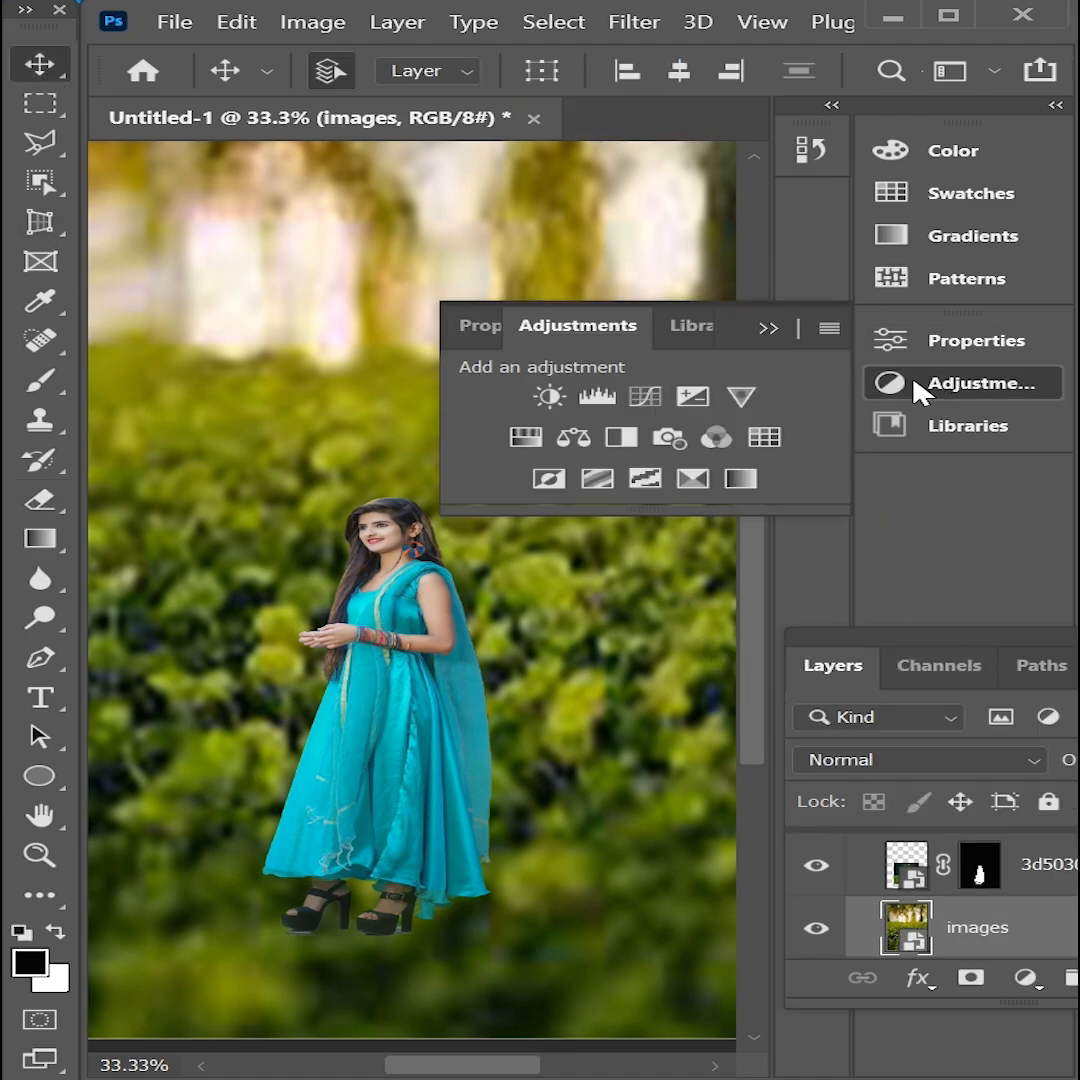
left_click(548, 396)
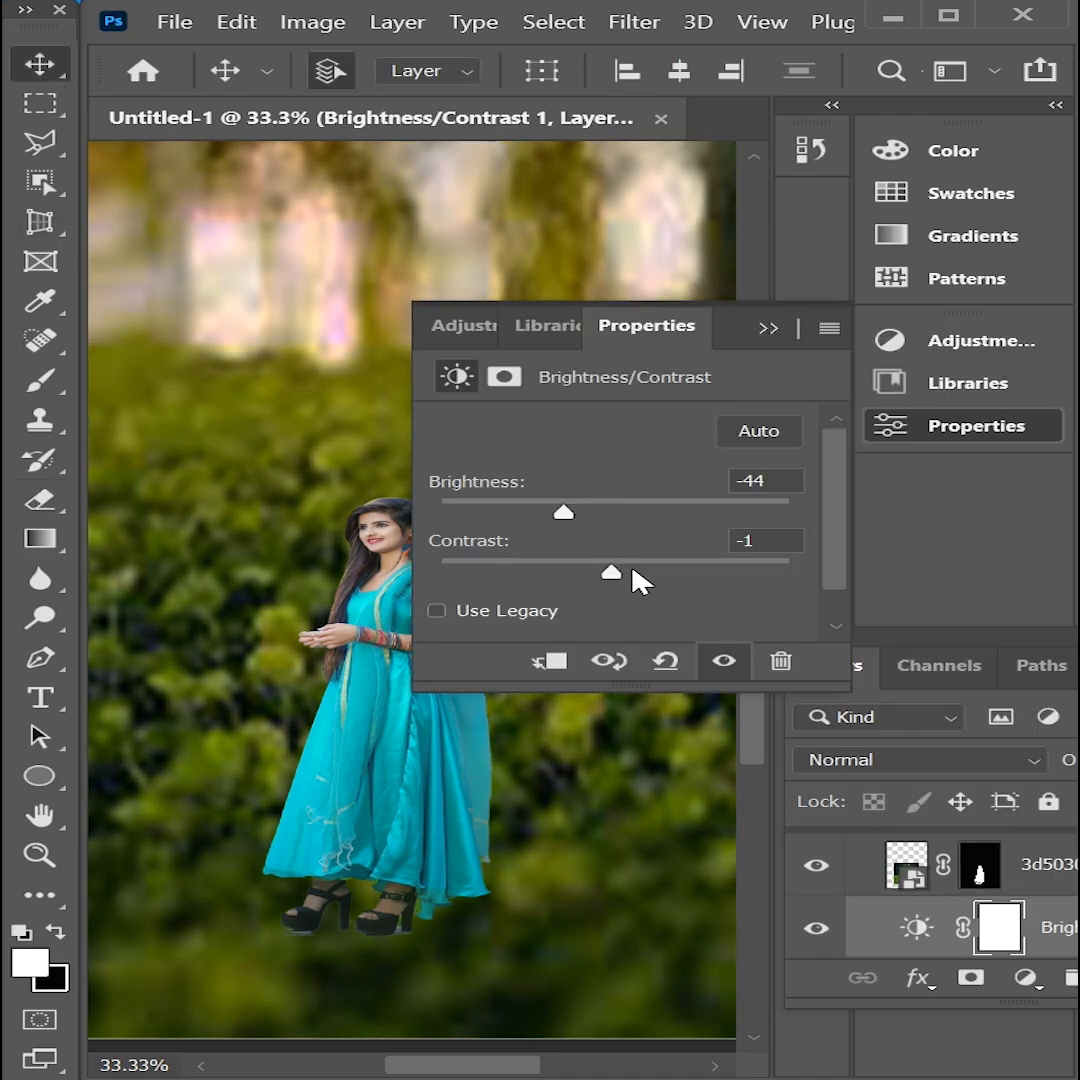